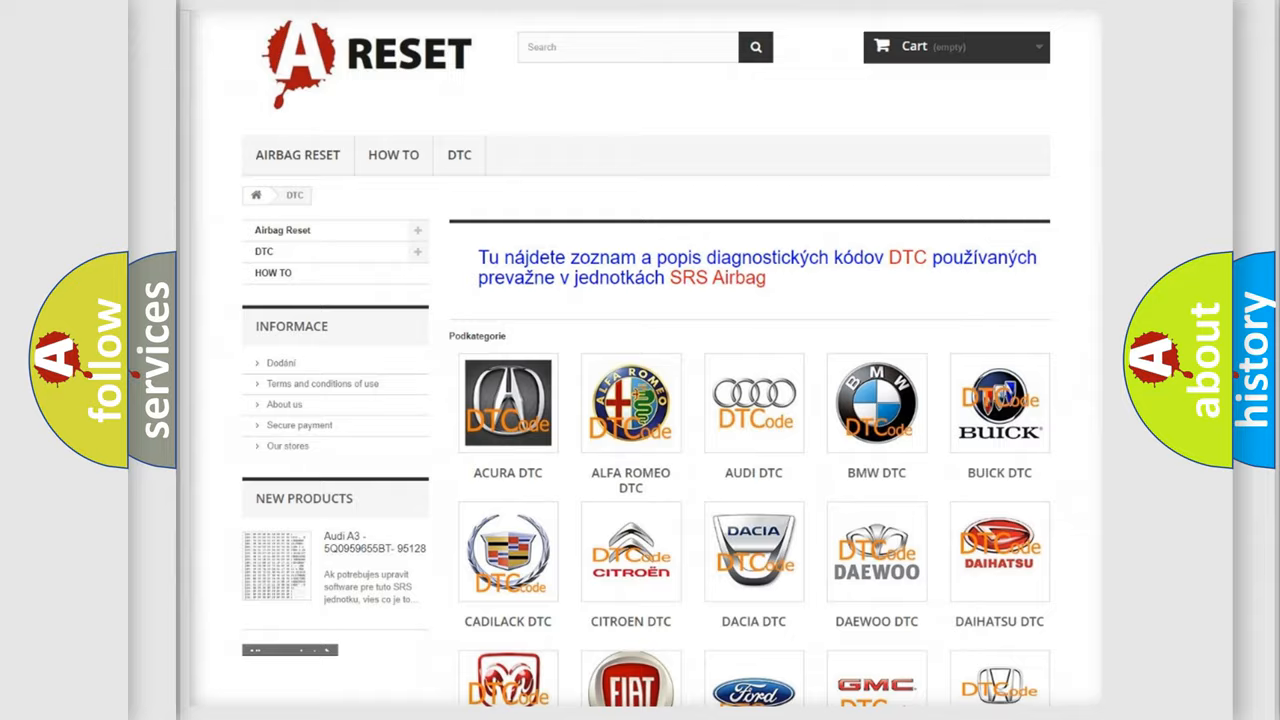
{"action": "scroll", "scroll_direction": "down", "scroll_amount": 3}
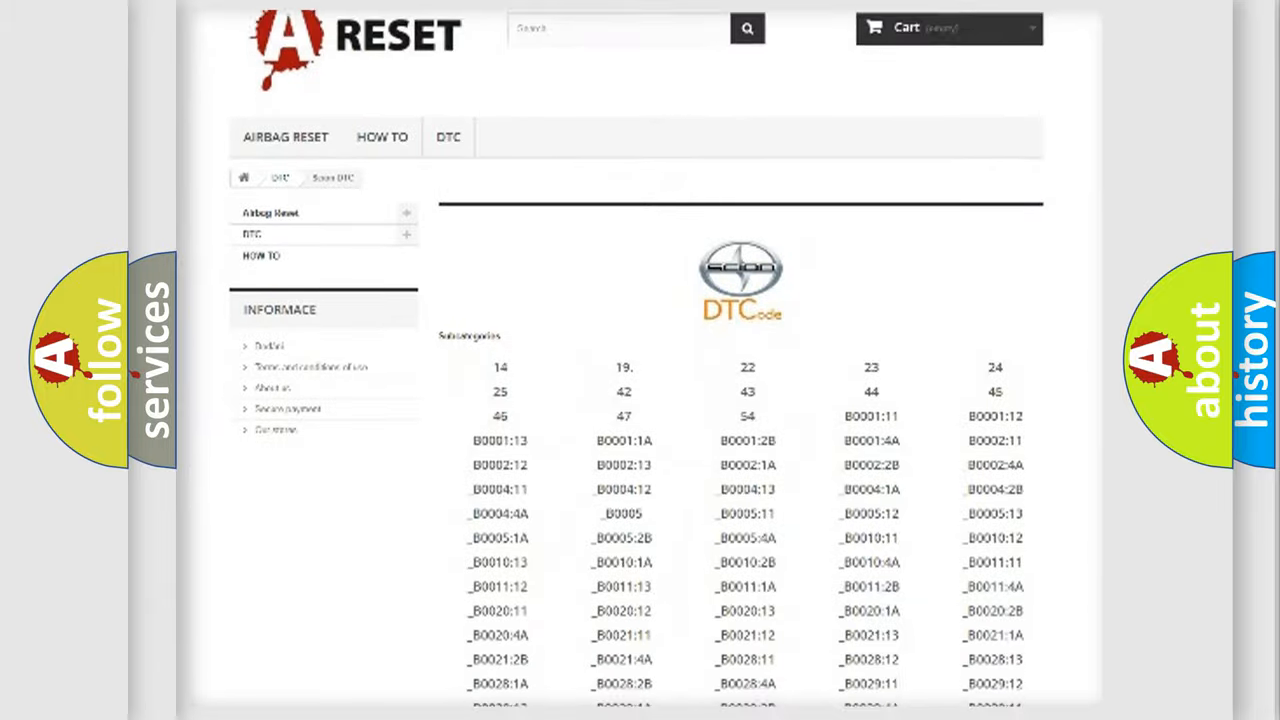
{"action": "scroll", "scroll_direction": "down", "scroll_amount": 3}
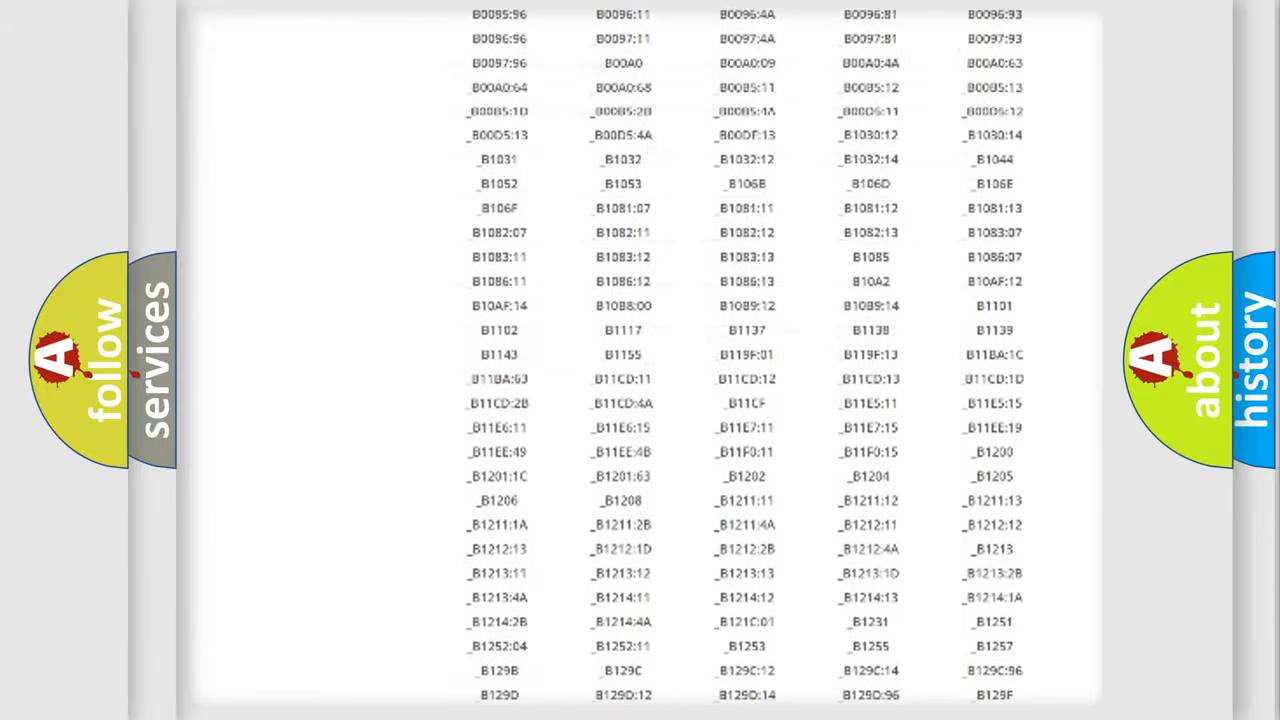
{"action": "scroll", "scroll_direction": "up", "scroll_amount": 3}
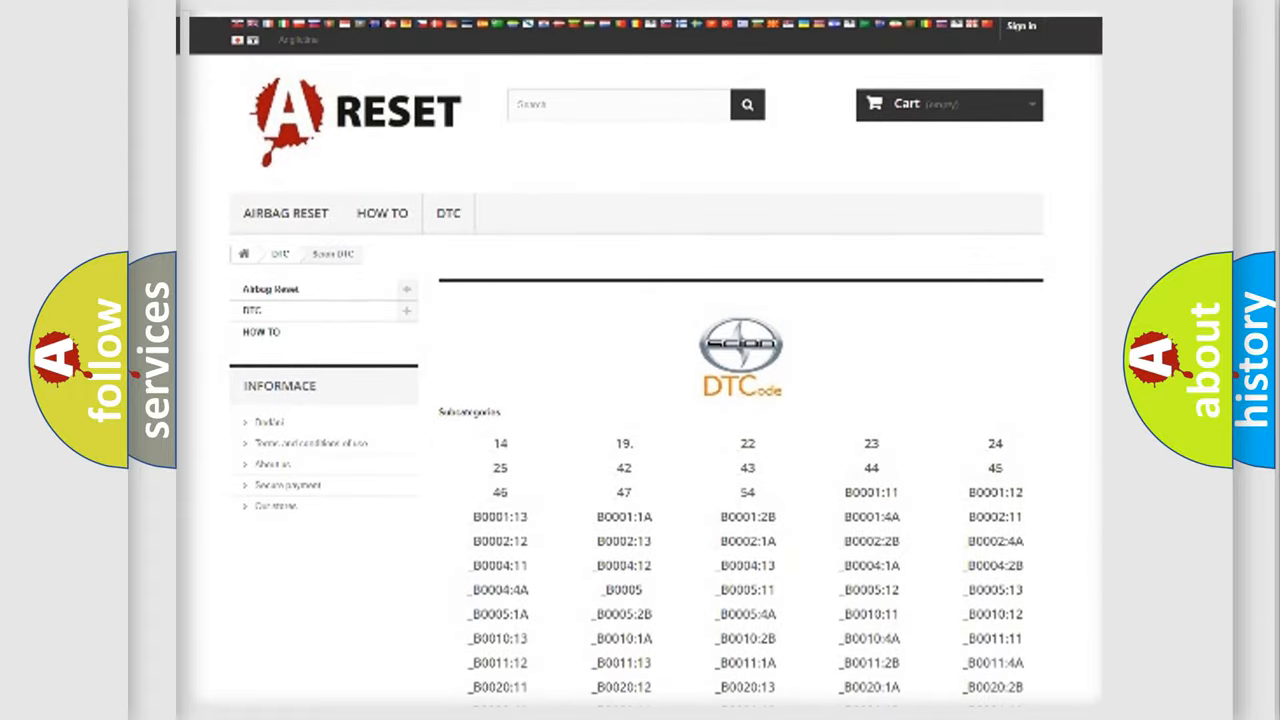